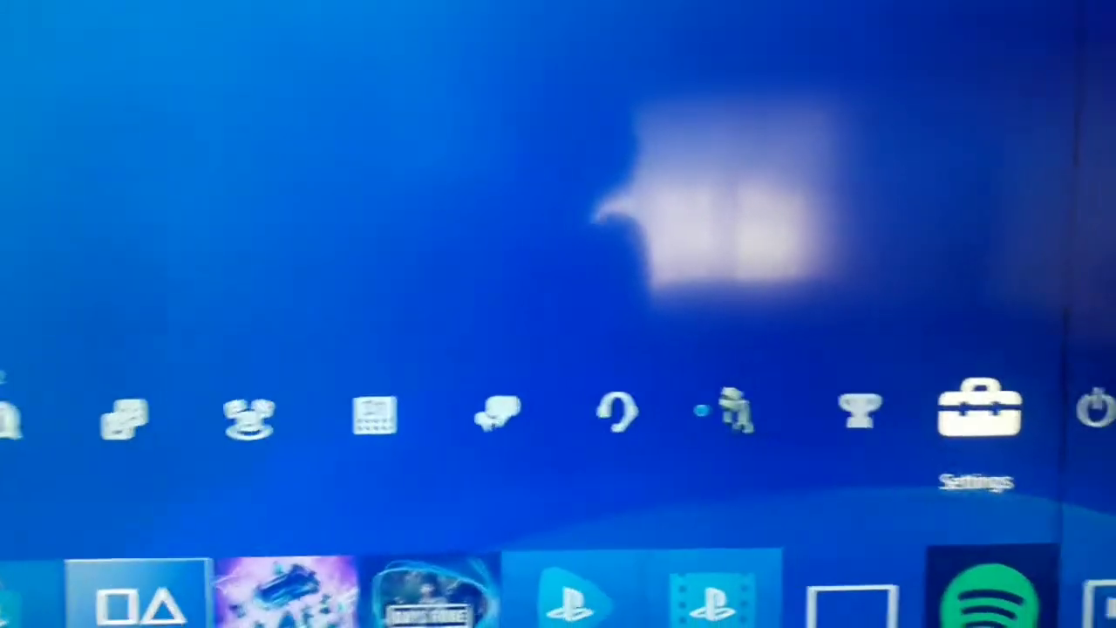
Reach Settings > Network > Set Up Internet Connection on the console
left_click(980, 409)
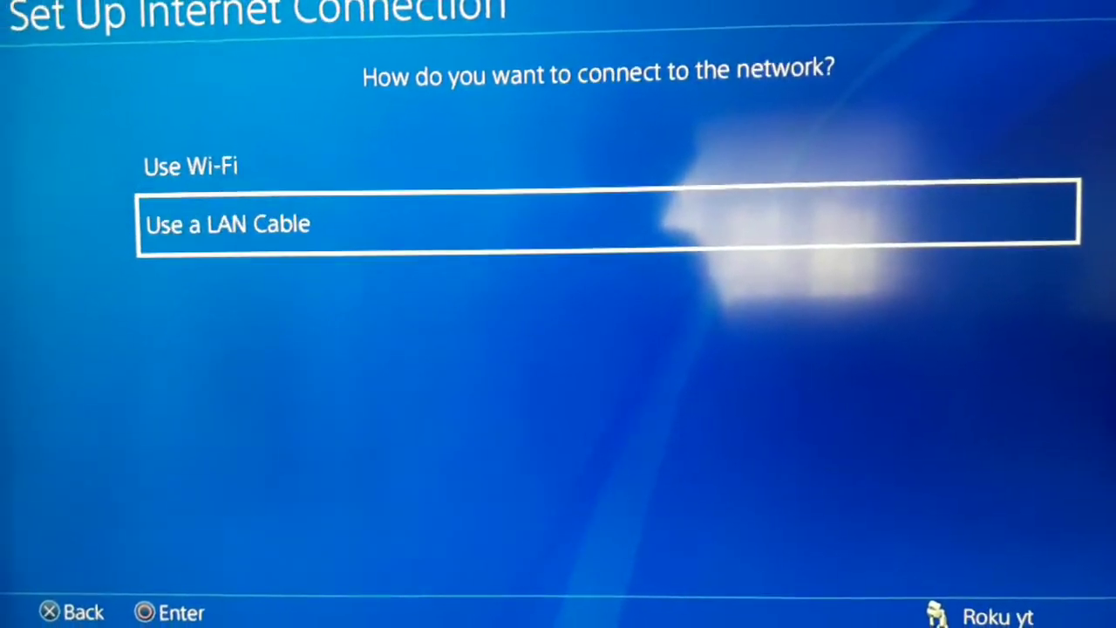
Choose Wi-Fi over the Dlink network with Custom setup and Manual DNS
key("Up")
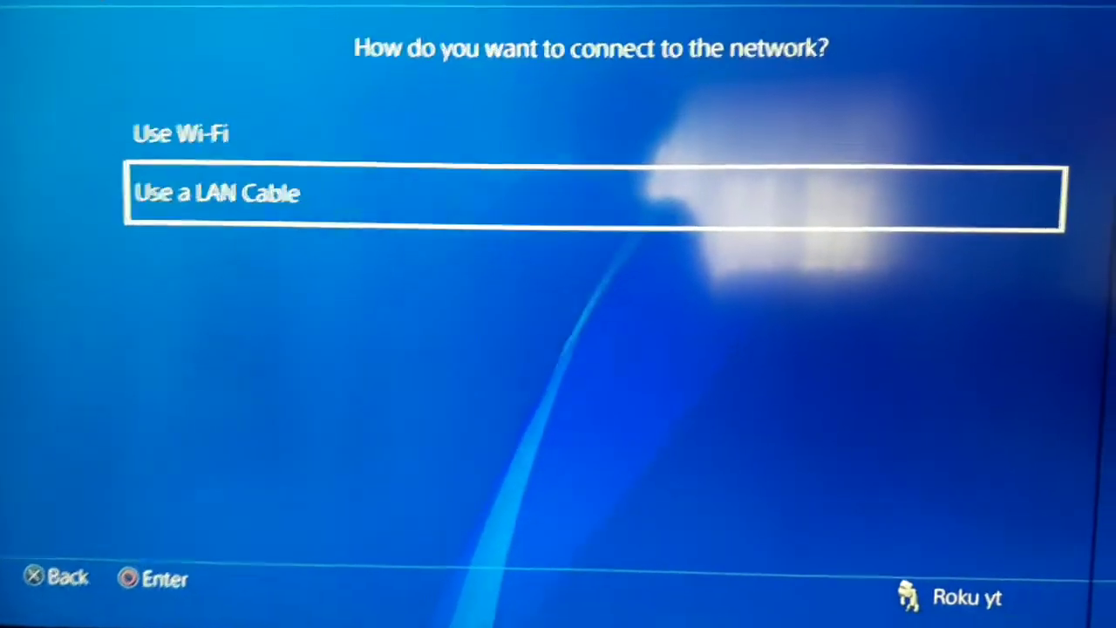
key("Up")
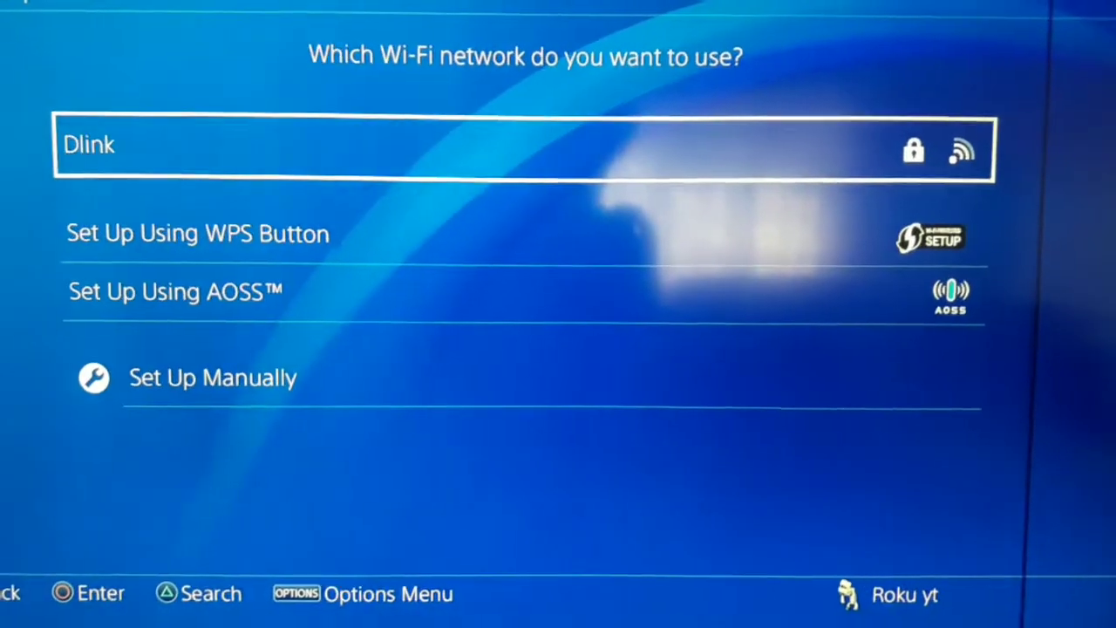
left_click(523, 144)
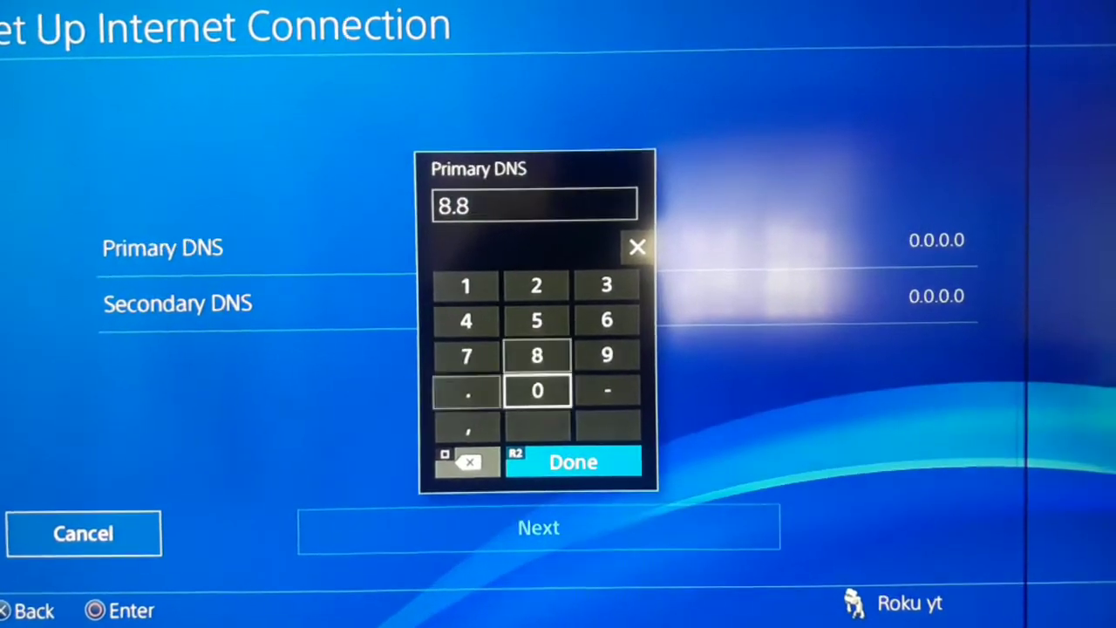
Set the Primary DNS to 8.8.8.8
left_click(537, 355)
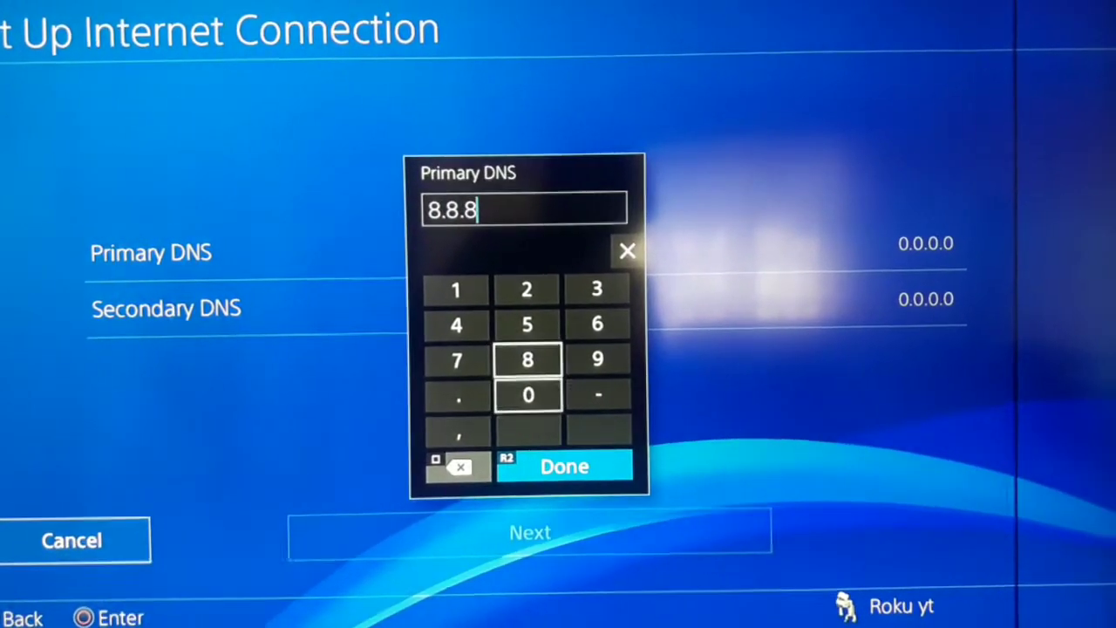
left_click(526, 360)
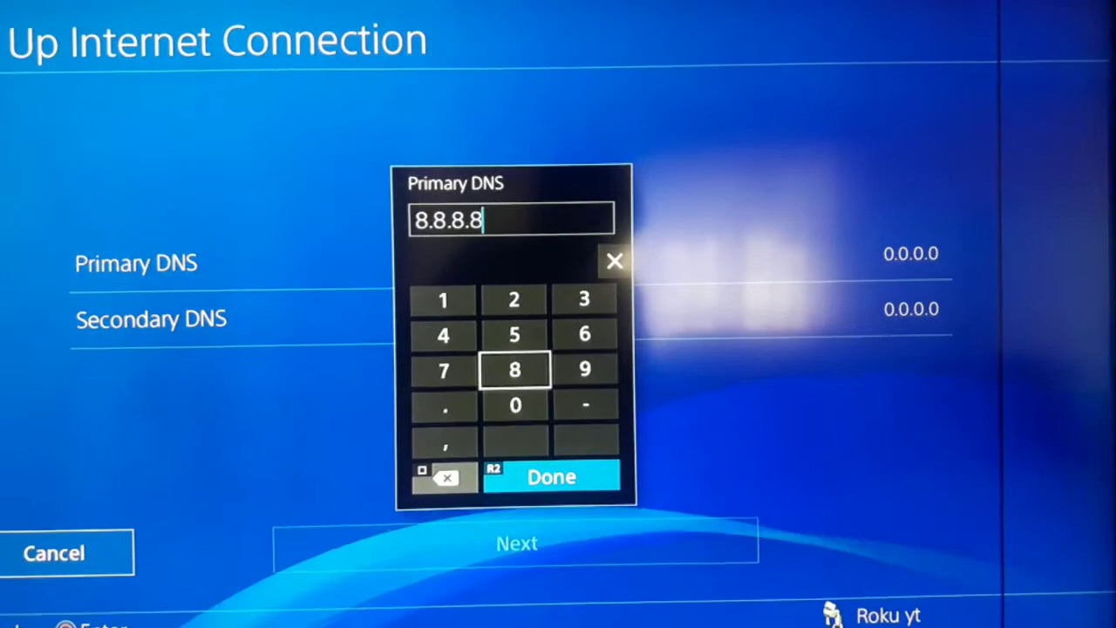
left_click(551, 476)
type("8.")
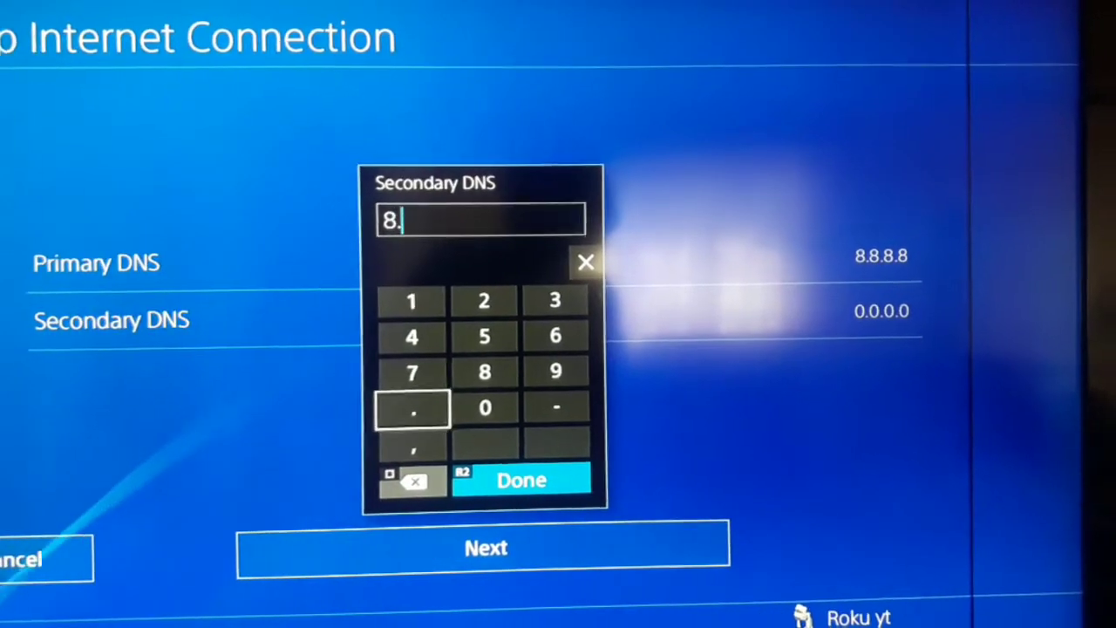
Set the Secondary DNS to 8.8.4.4
left_click(485, 371)
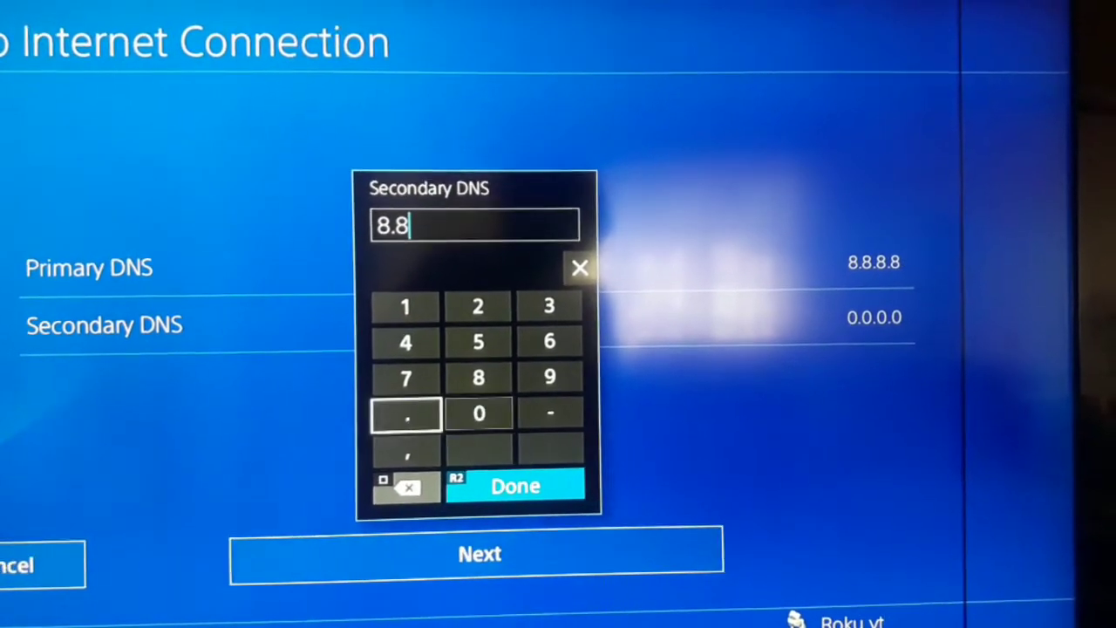
left_click(404, 342)
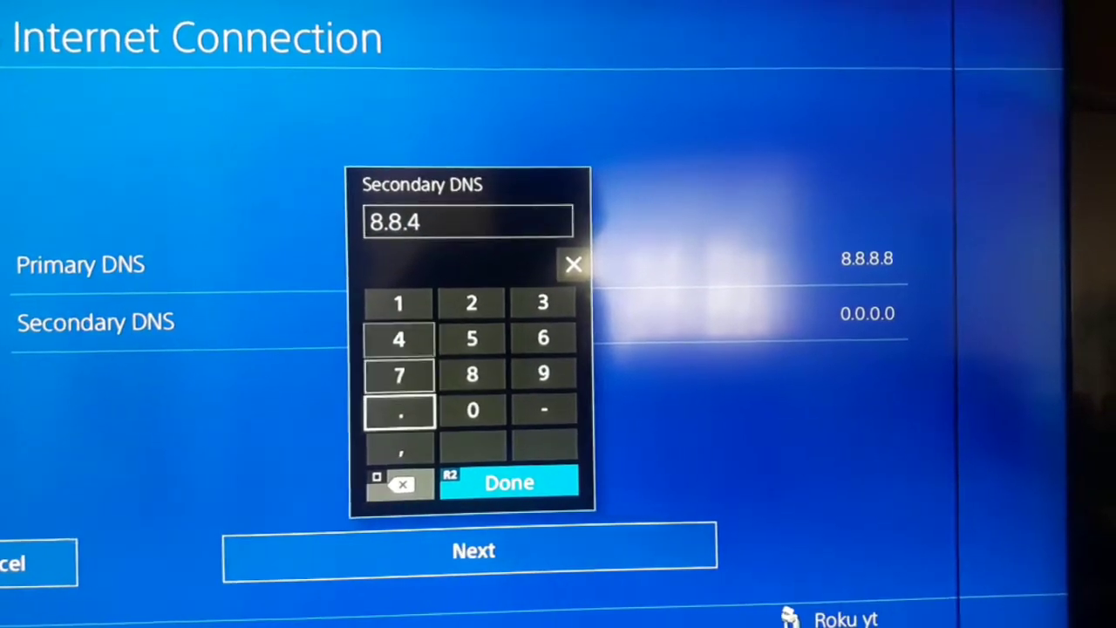
left_click(397, 338)
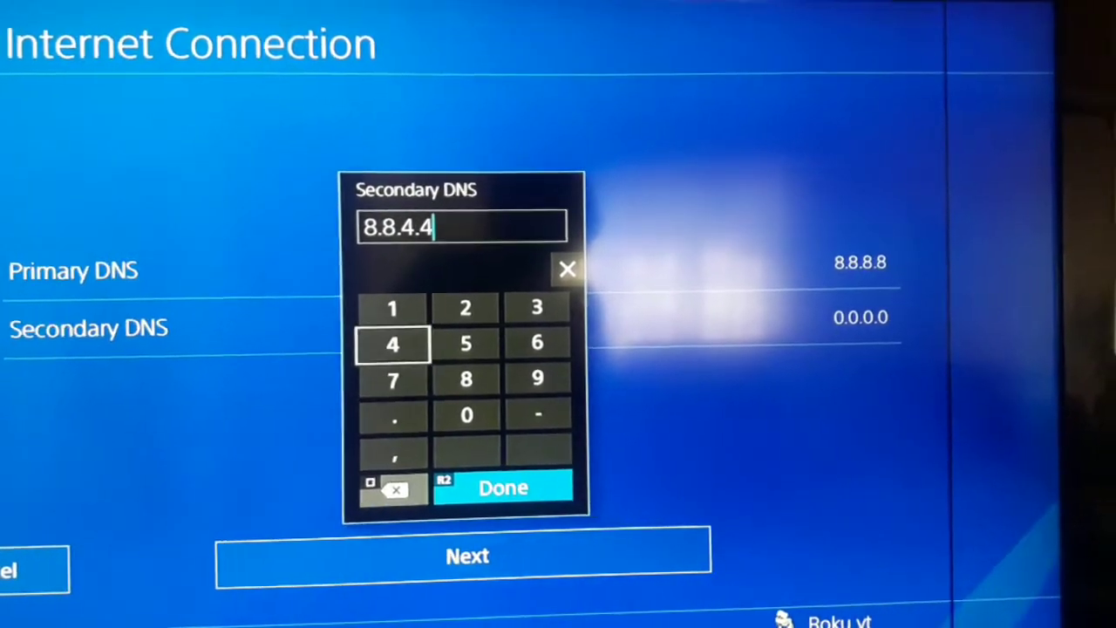
left_click(502, 487)
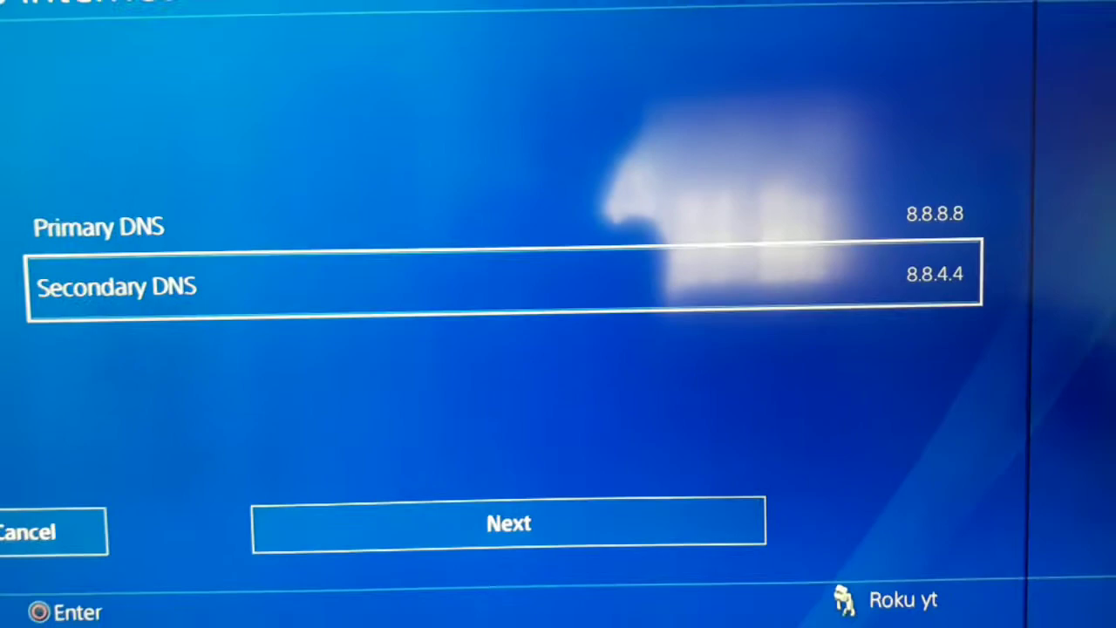
Run the internet connection test on Dlink and return to the Network menu
left_click(509, 523)
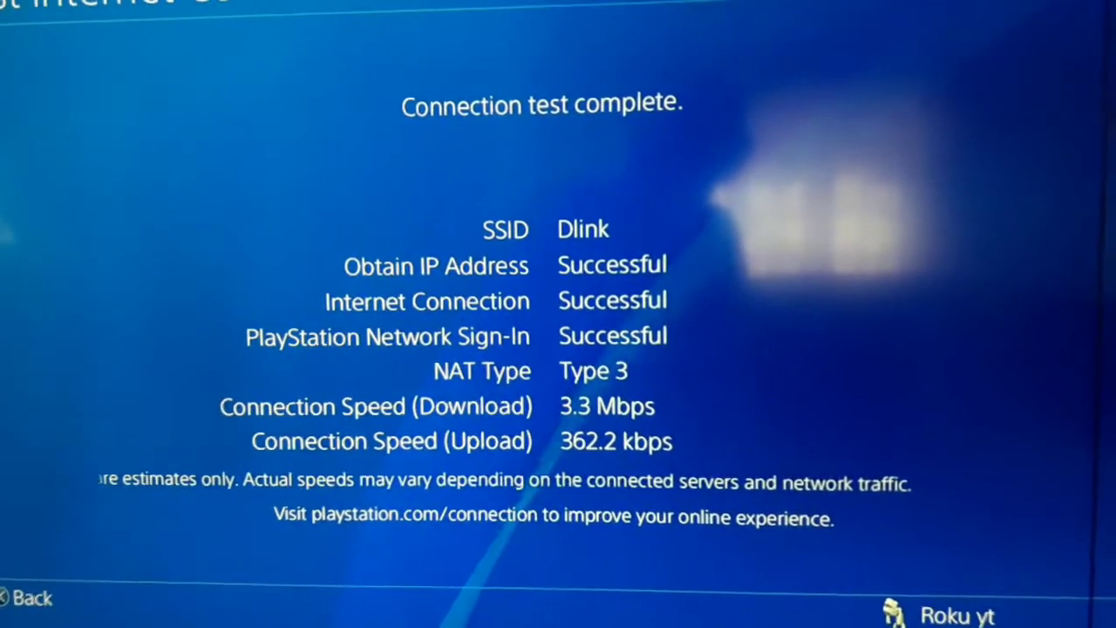
left_click(31, 597)
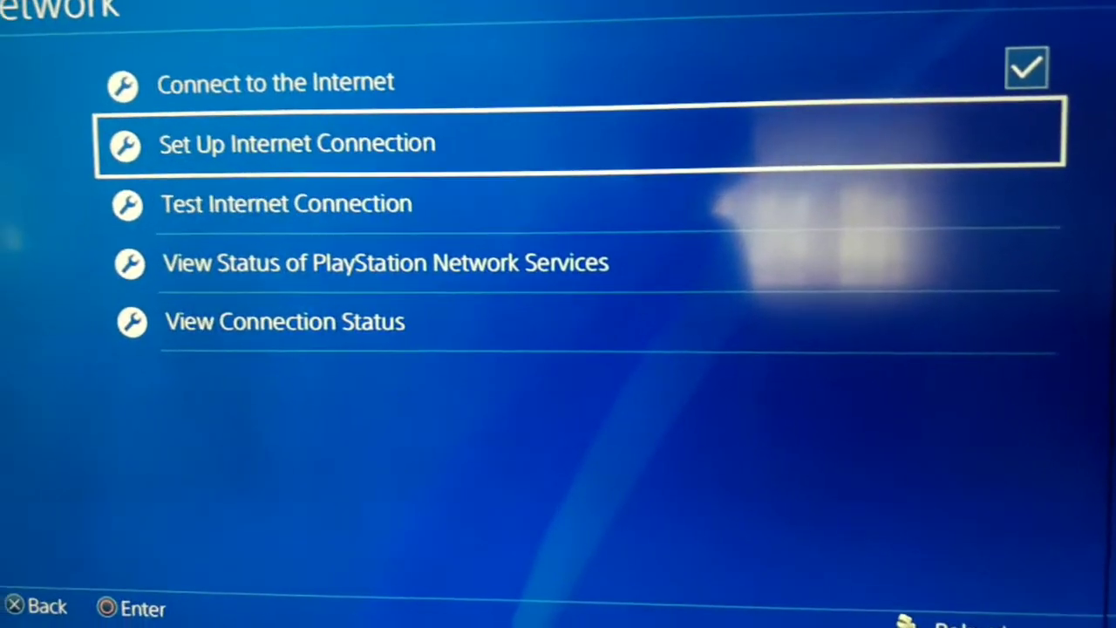